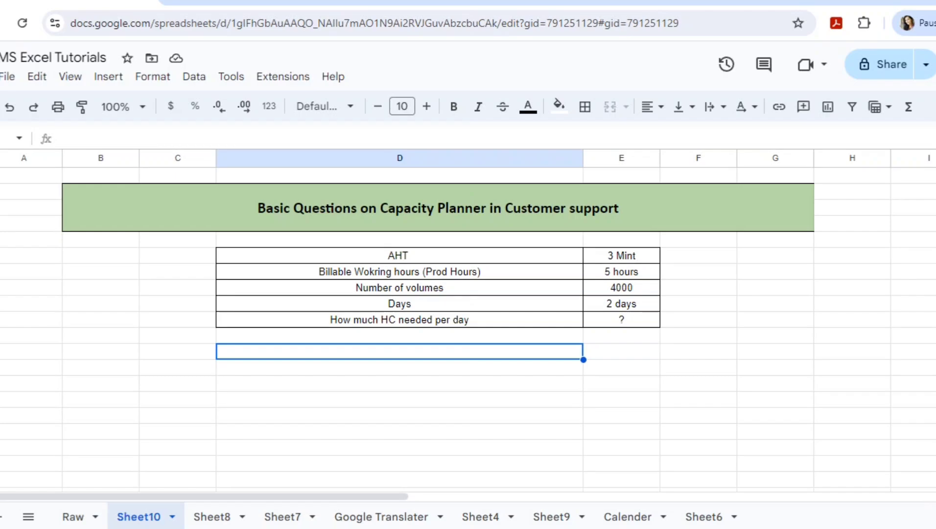
# - Review the question table: AHT 3 min, 5 hours, 4000 volume, days, headcount question
pyautogui.click(399, 256)
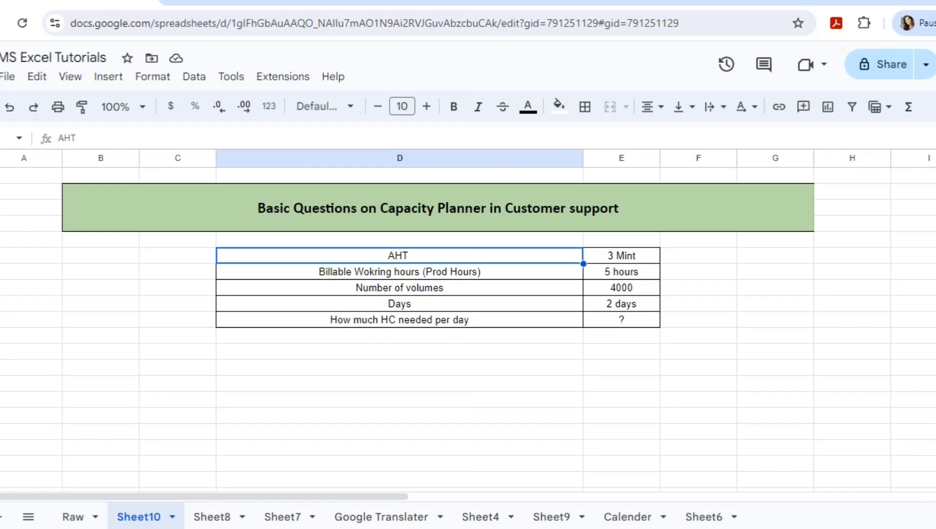
pyautogui.click(621, 256)
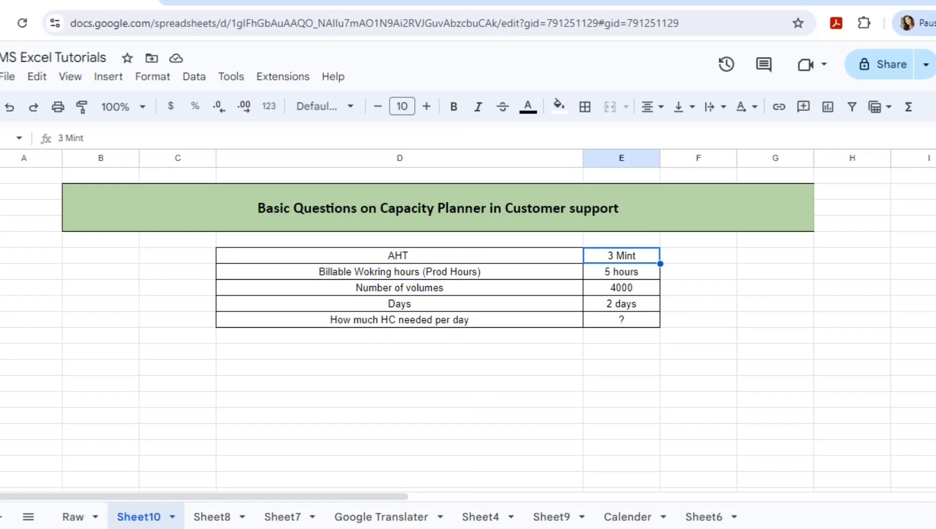
pyautogui.click(399, 272)
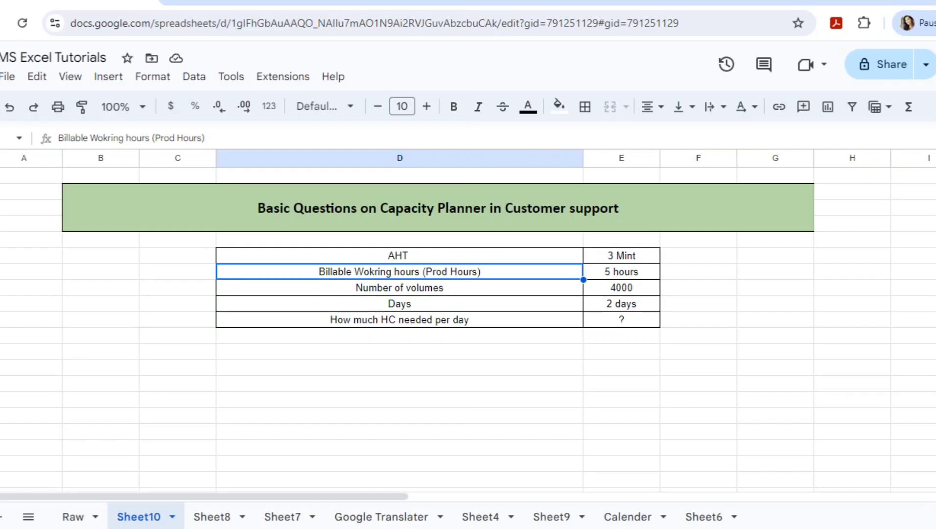
pyautogui.click(621, 272)
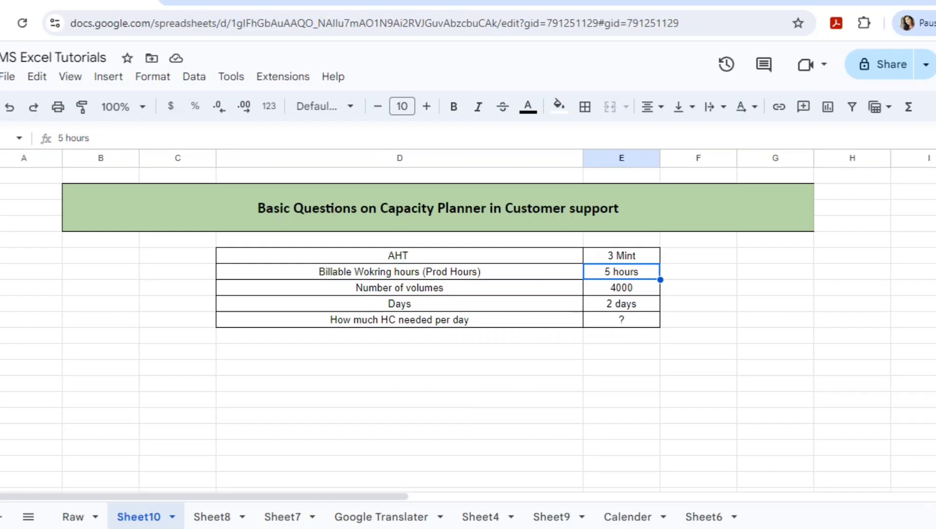
pyautogui.click(399, 272)
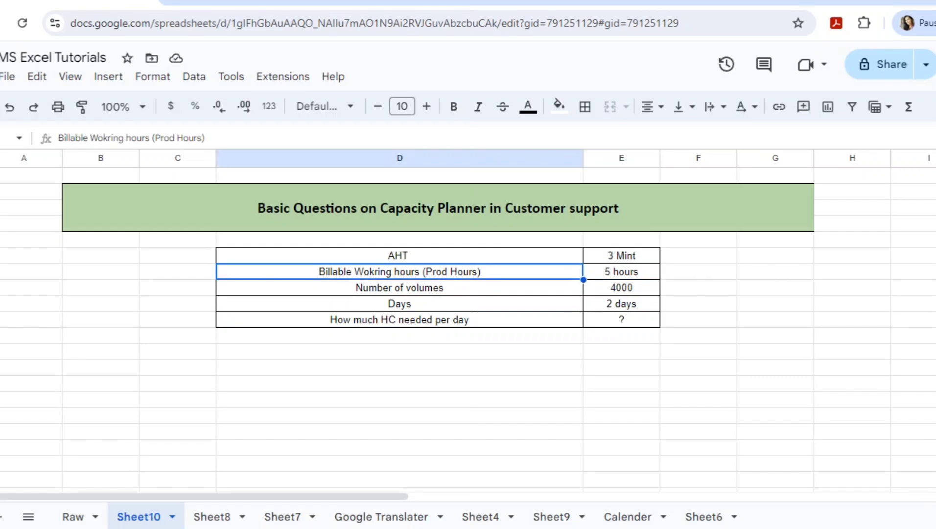
pyautogui.click(399, 287)
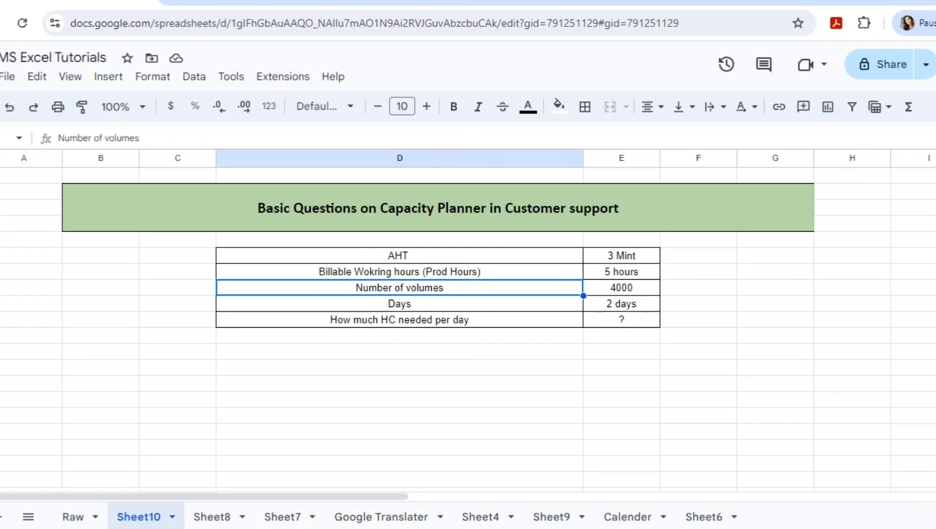
pyautogui.click(621, 287)
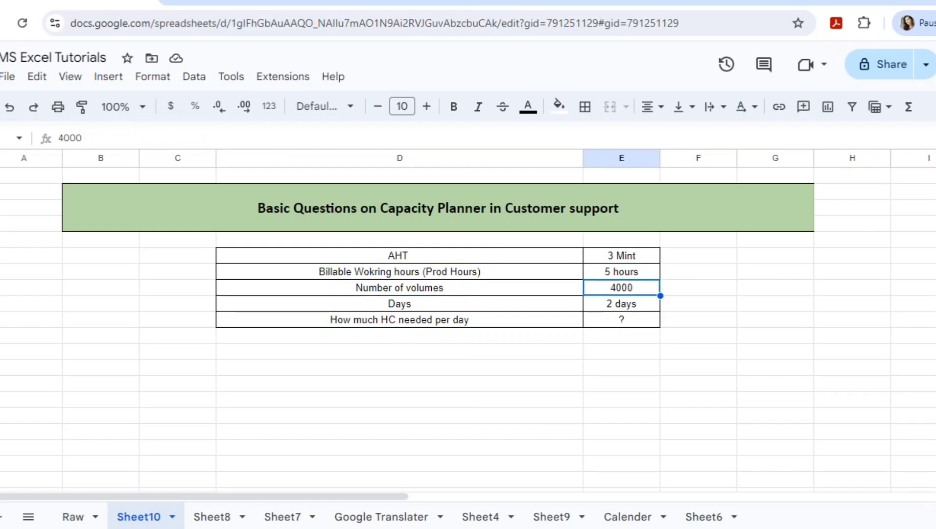
pyautogui.click(399, 304)
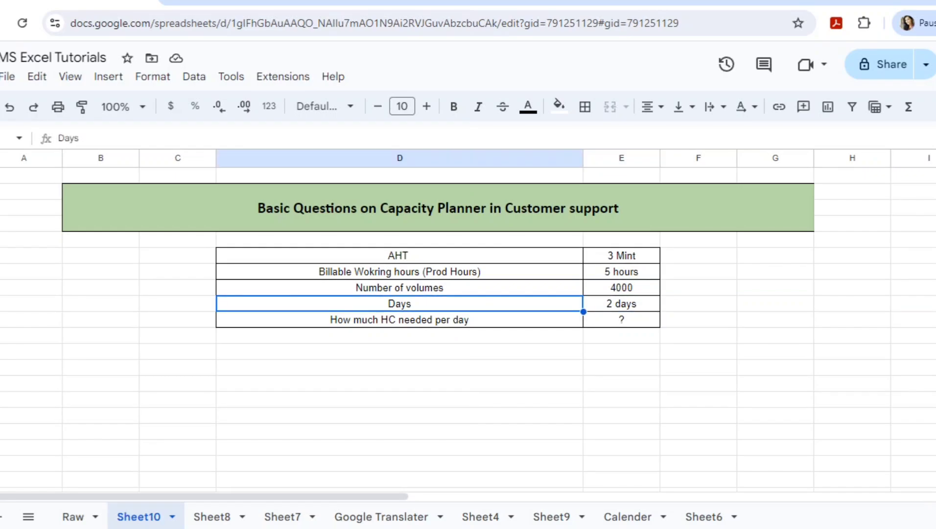
pyautogui.click(399, 319)
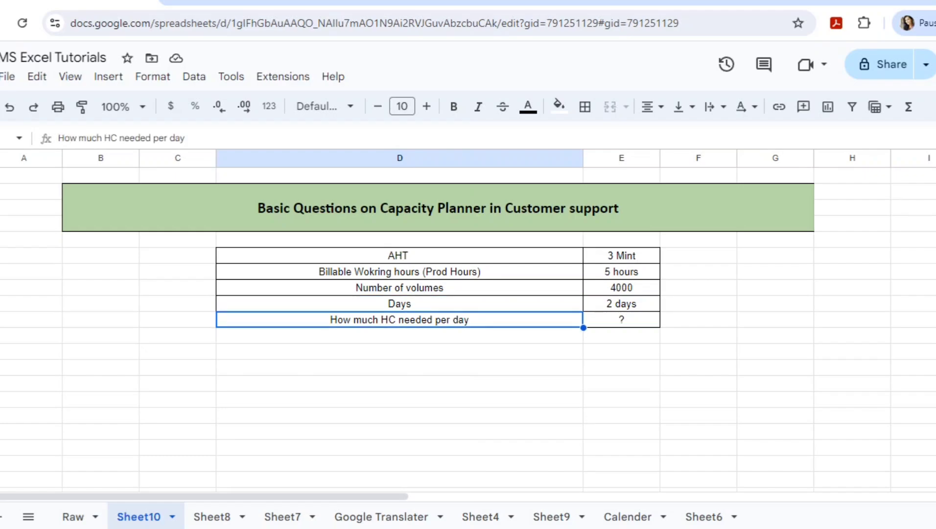
pyautogui.click(620, 319)
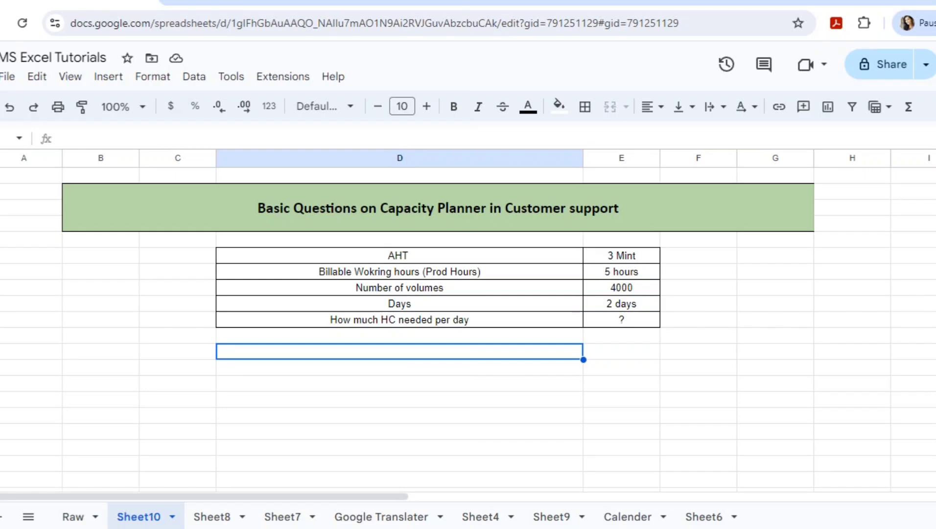
# - Start working notes below the table: AHT 3 and 5 HOURS as 300 MINT
pyautogui.write('A')
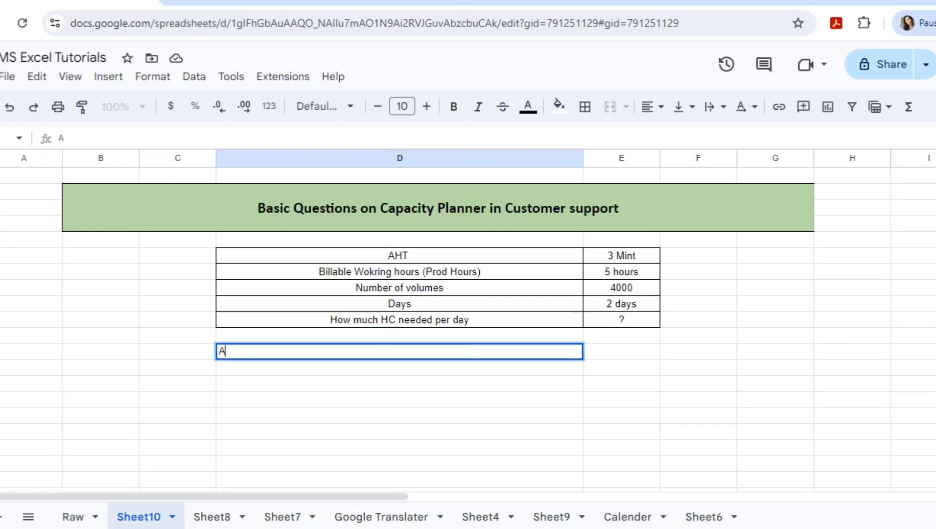
pyautogui.write('HT')
pyautogui.click(400, 366)
pyautogui.write('5')
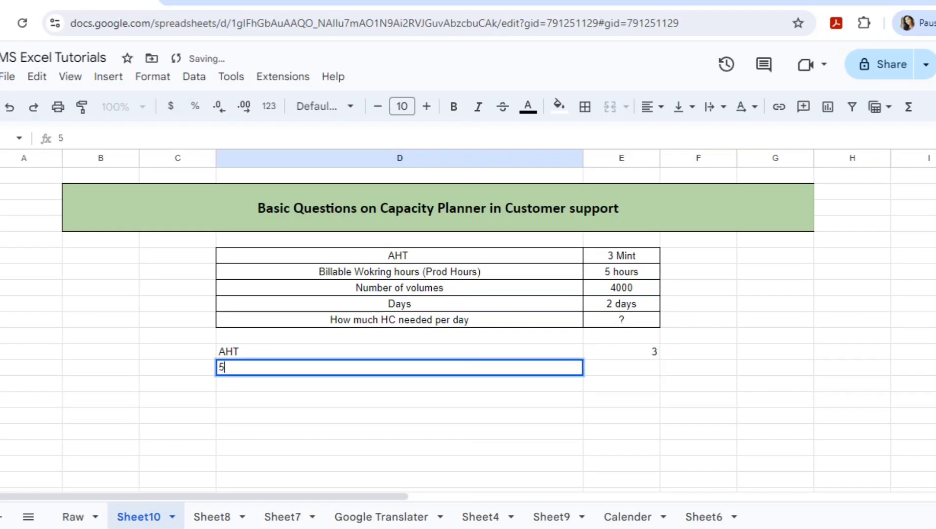
pyautogui.write('HOURS')
pyautogui.click(698, 367)
pyautogui.write('MINT')
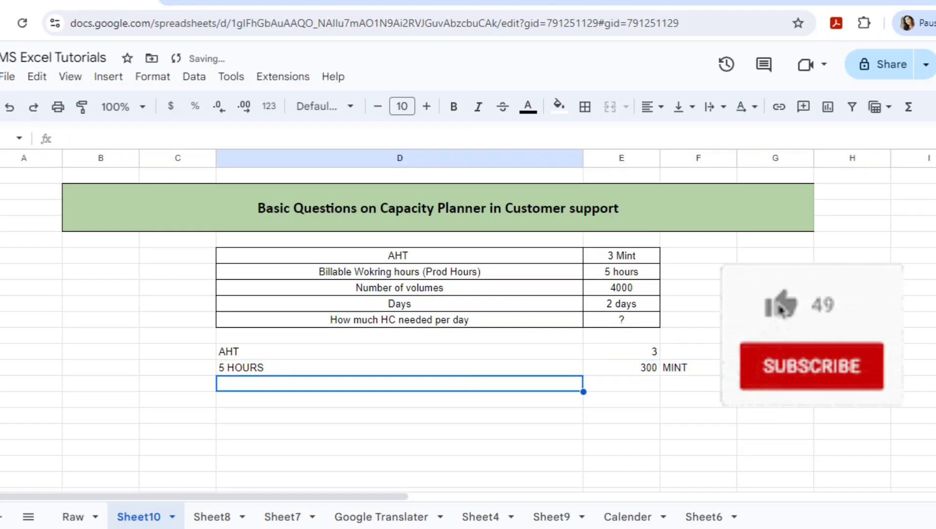
pyautogui.write('pER DA')
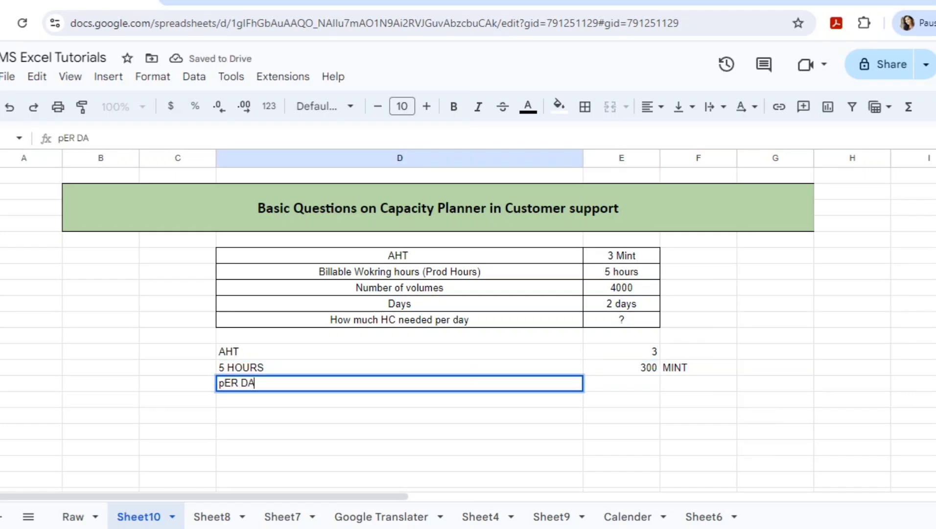
pyautogui.write('Y 1')
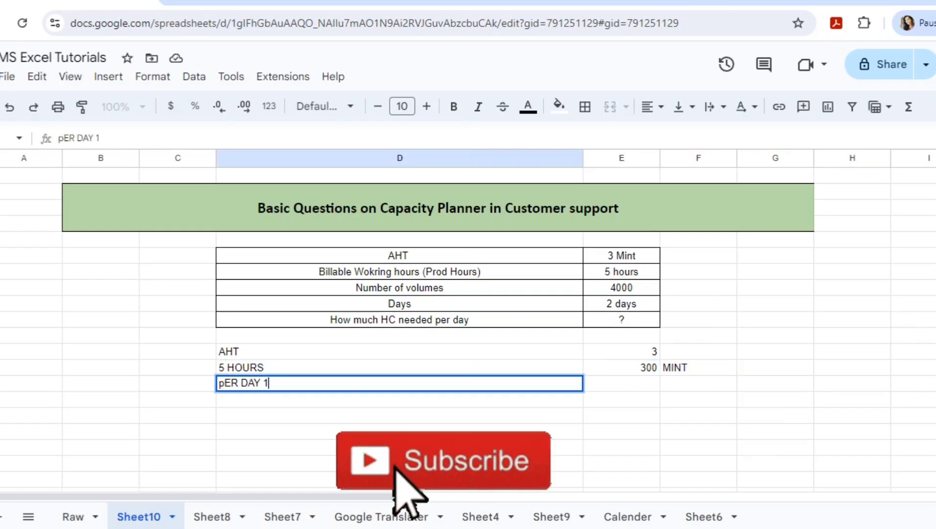
pyautogui.write('EMPL')
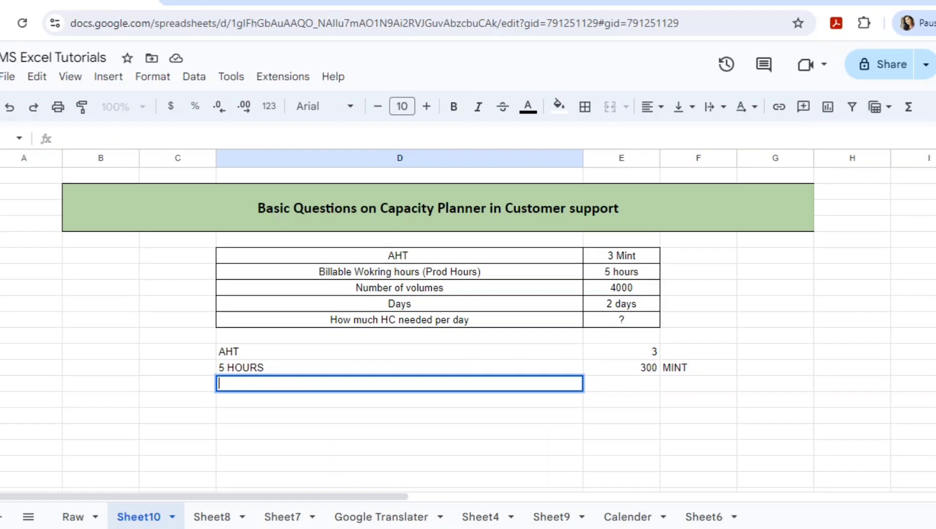
# - Label D14 'per day one emp will clear how much vol' and compute =E13/E12, giving 100
pyautogui.write('pi')
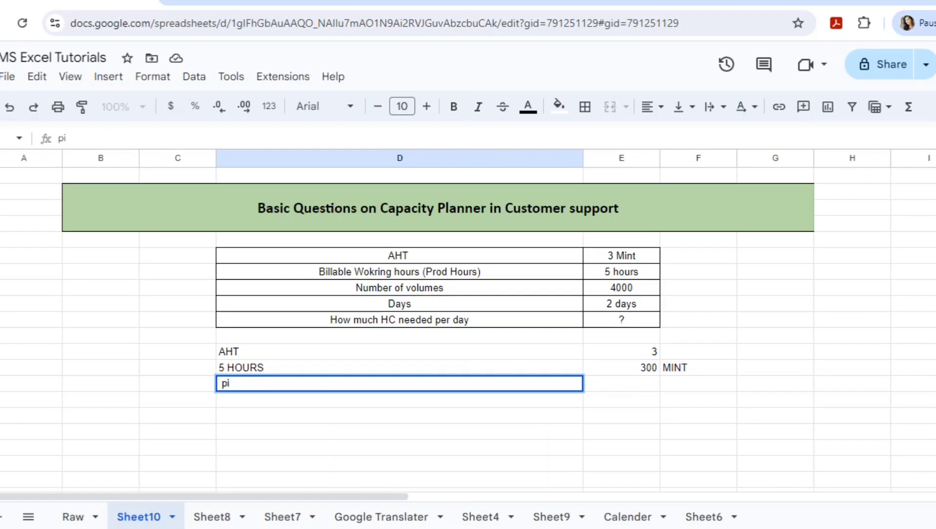
pyautogui.write('per day one emp w')
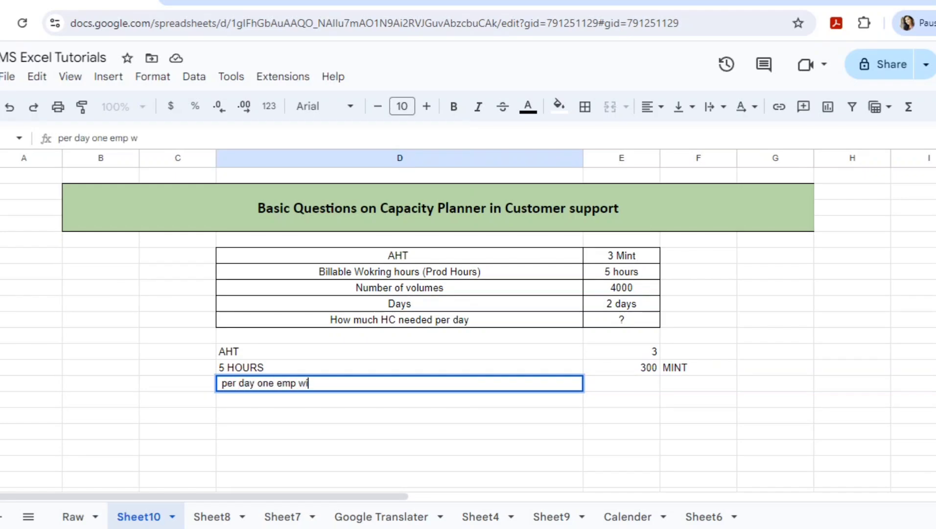
pyautogui.write('ll clear')
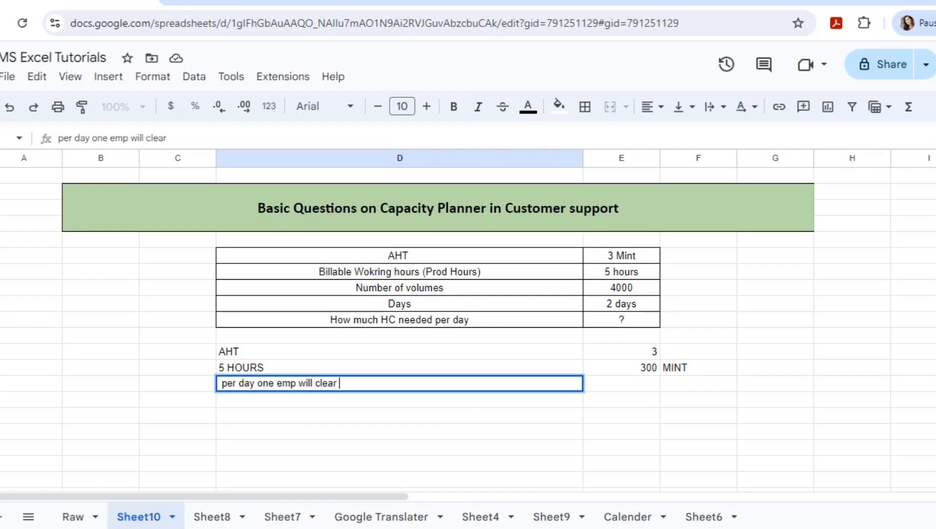
pyautogui.write('how mu')
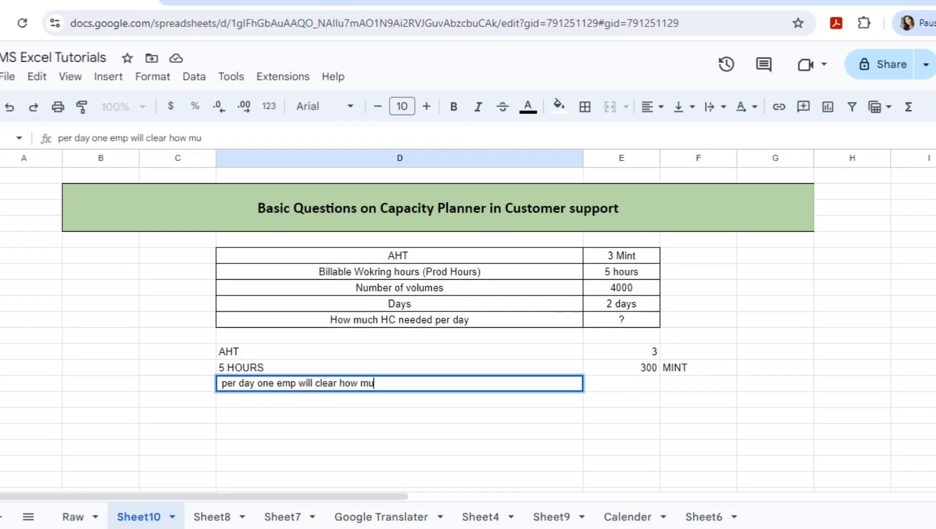
pyautogui.write('ch vol')
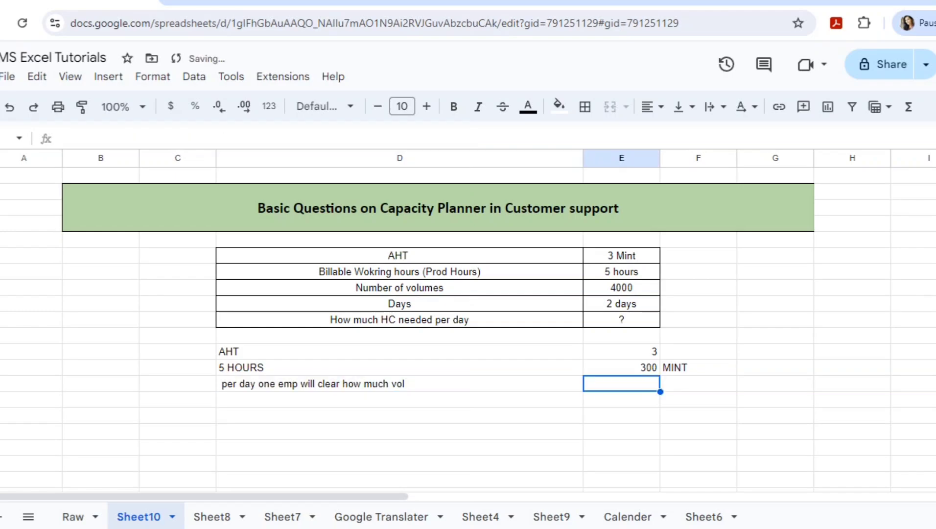
pyautogui.write('=')
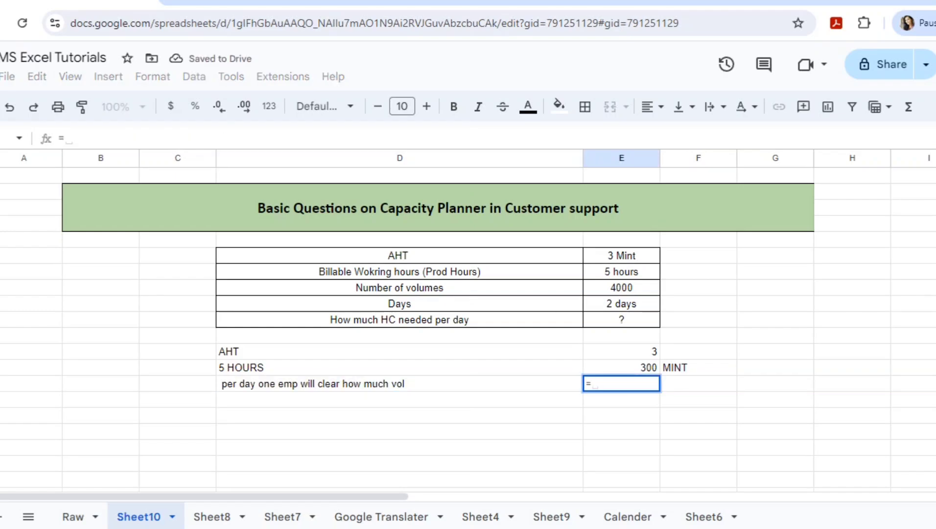
pyautogui.write('E13/E12')
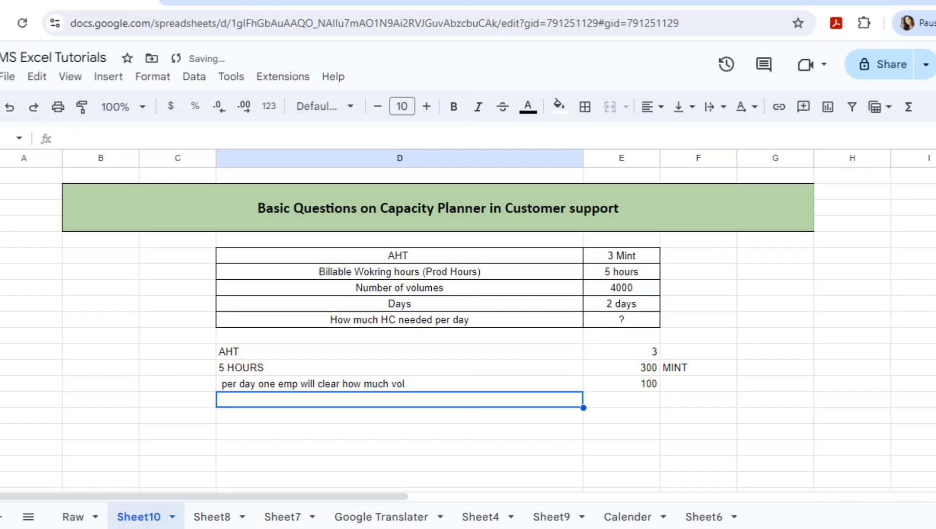
# - Trial AHT 1 and =60*8 minutes, then confirm AHT 3, 300 minutes, 100 per employee
pyautogui.click(621, 383)
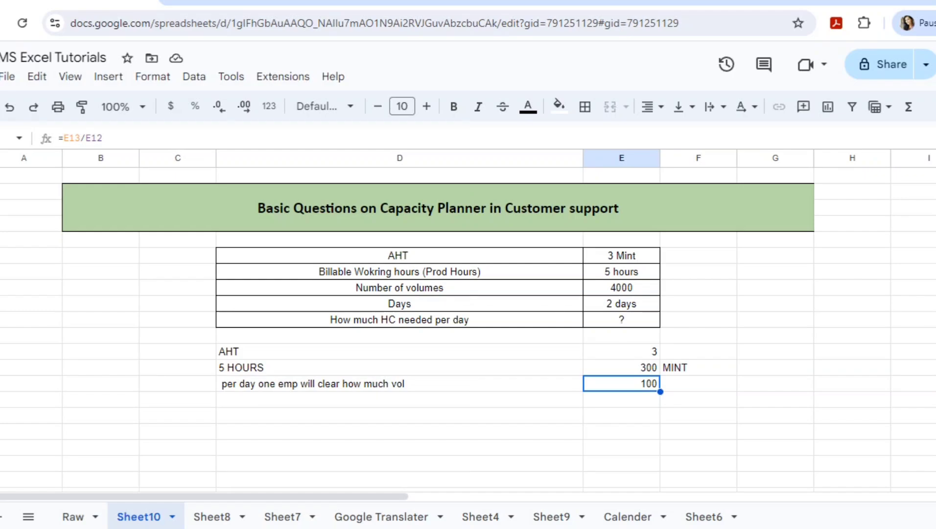
pyautogui.click(620, 351)
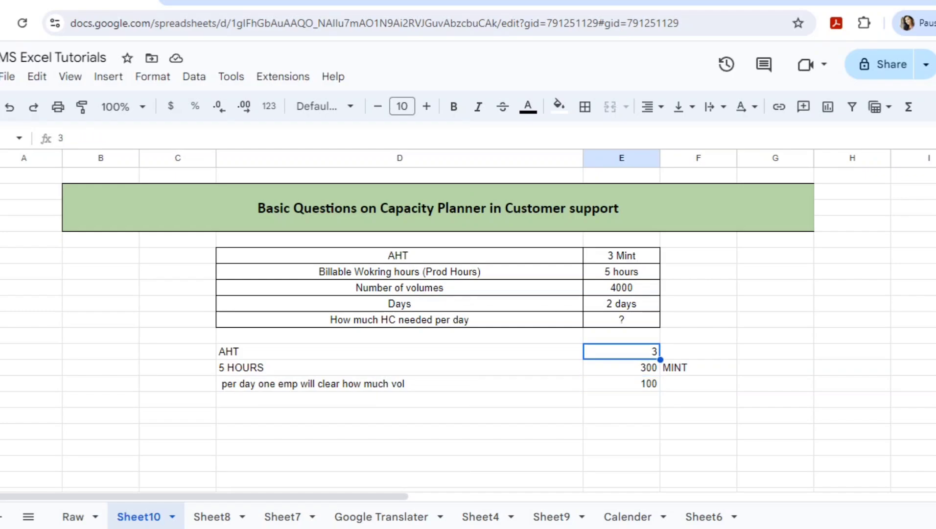
pyautogui.write('10')
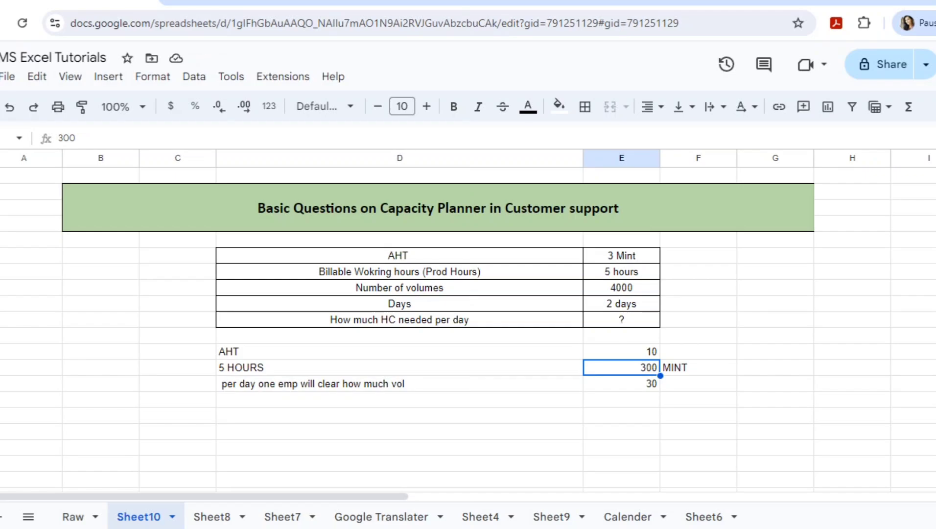
pyautogui.write('=60')
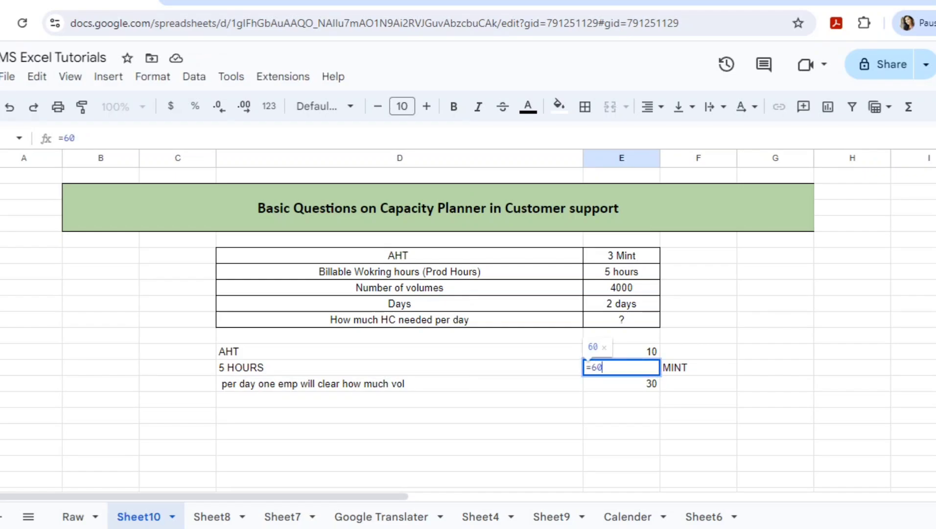
pyautogui.write('*8')
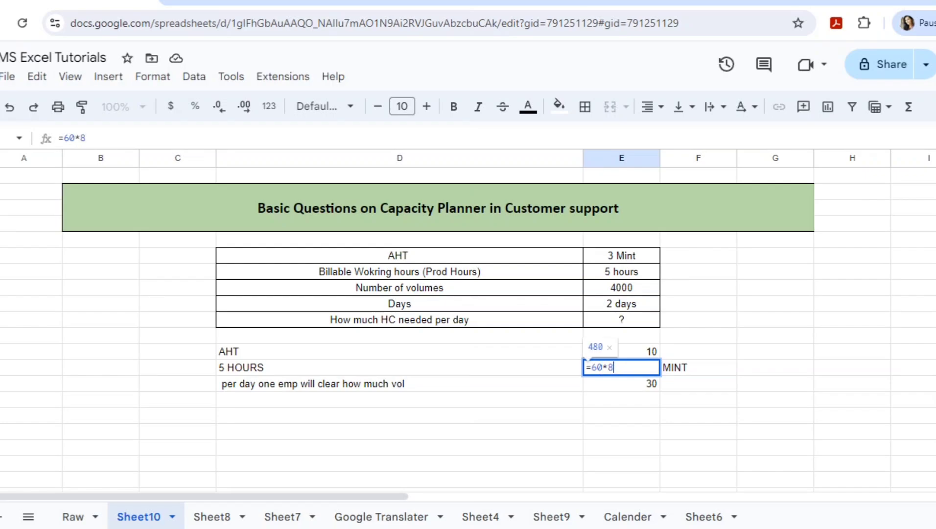
pyautogui.press('enter')
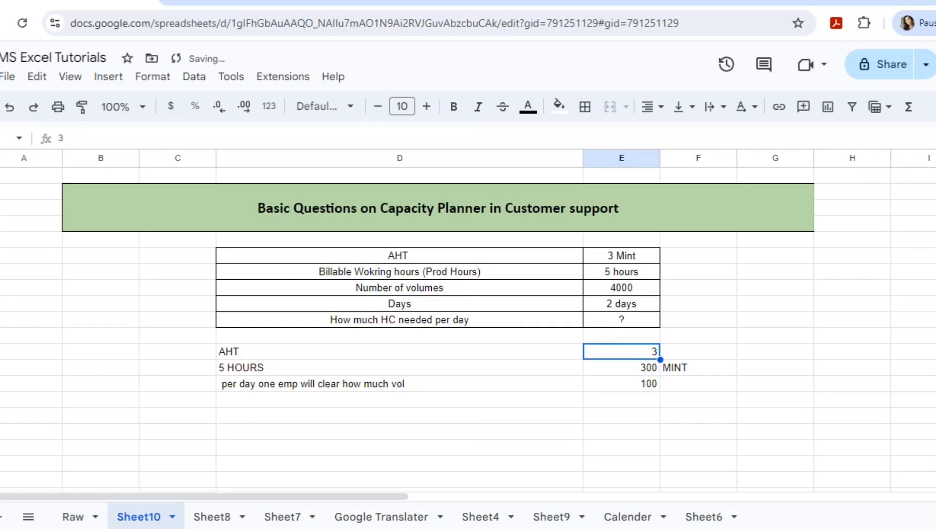
pyautogui.click(621, 367)
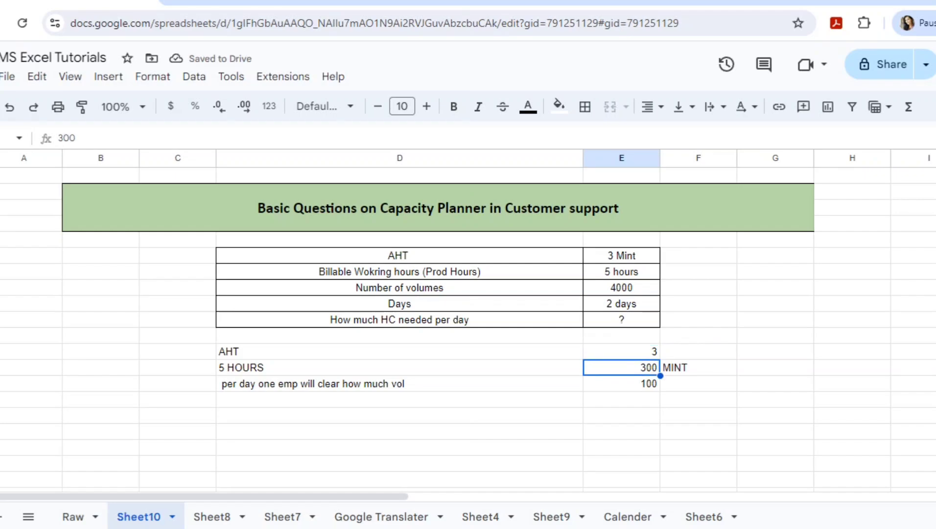
pyautogui.click(621, 351)
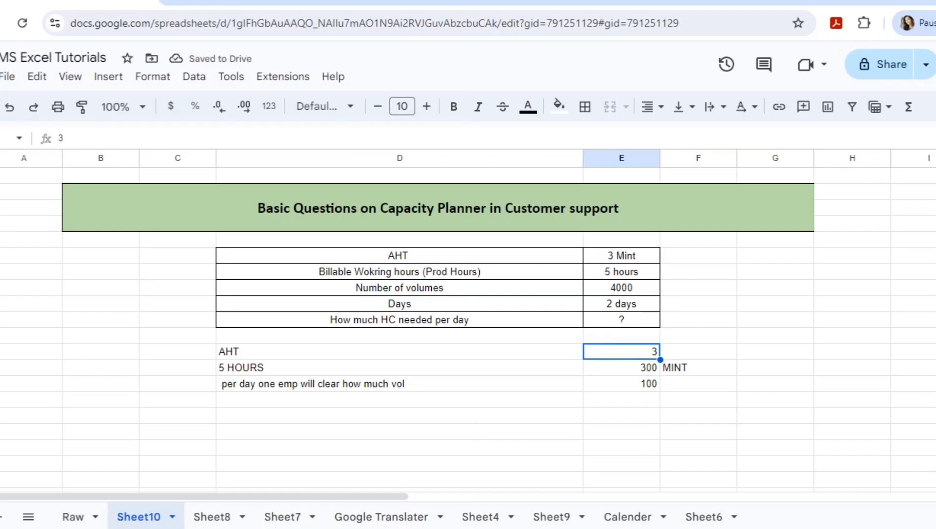
pyautogui.click(621, 367)
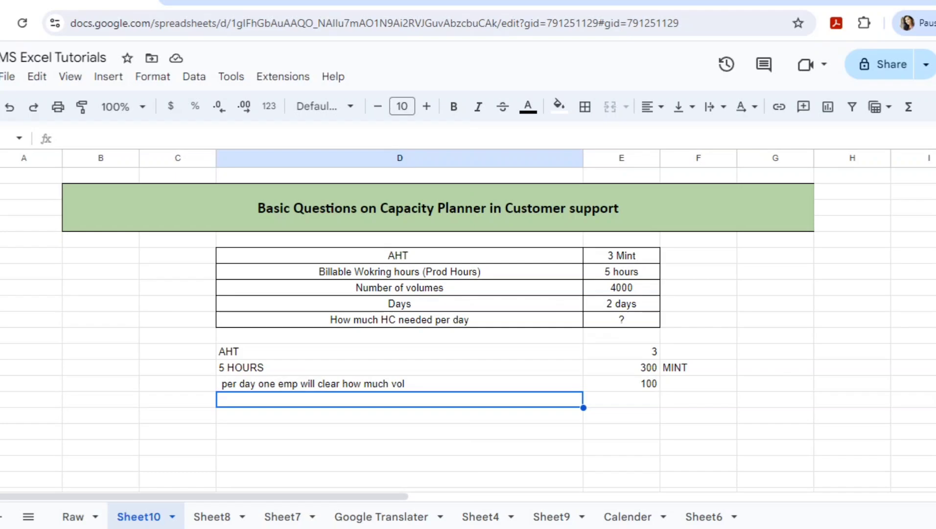
# - Add day 1 and day 2 rows at 2000 volume and a =D15 headcount formula
pyautogui.write('2000')
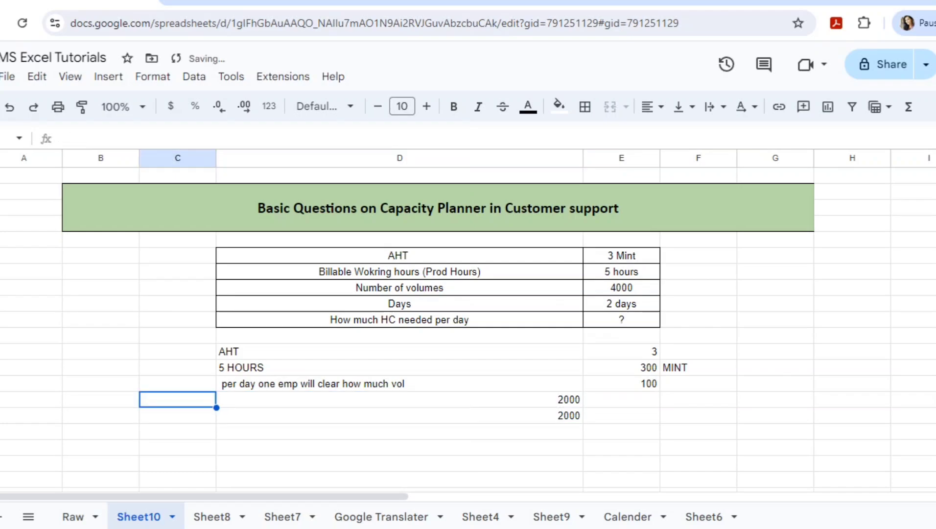
pyautogui.write('day 2')
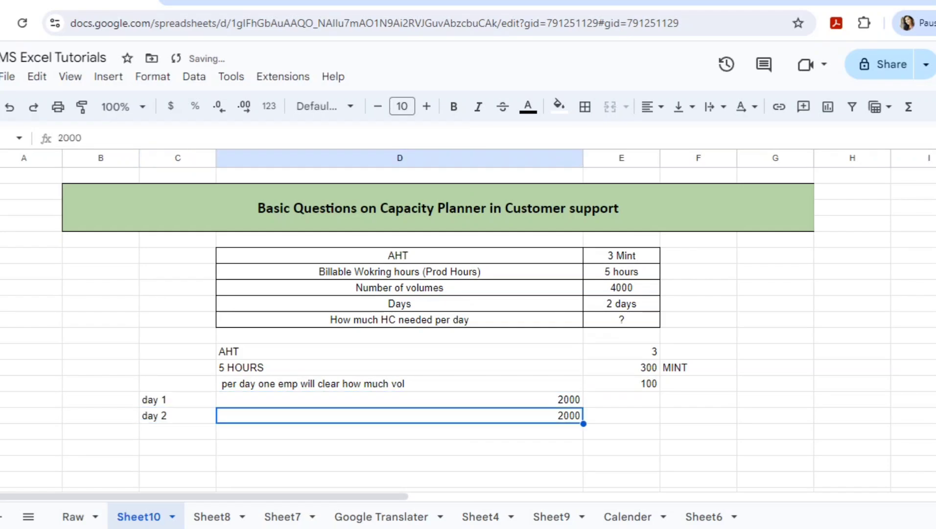
pyautogui.click(621, 399)
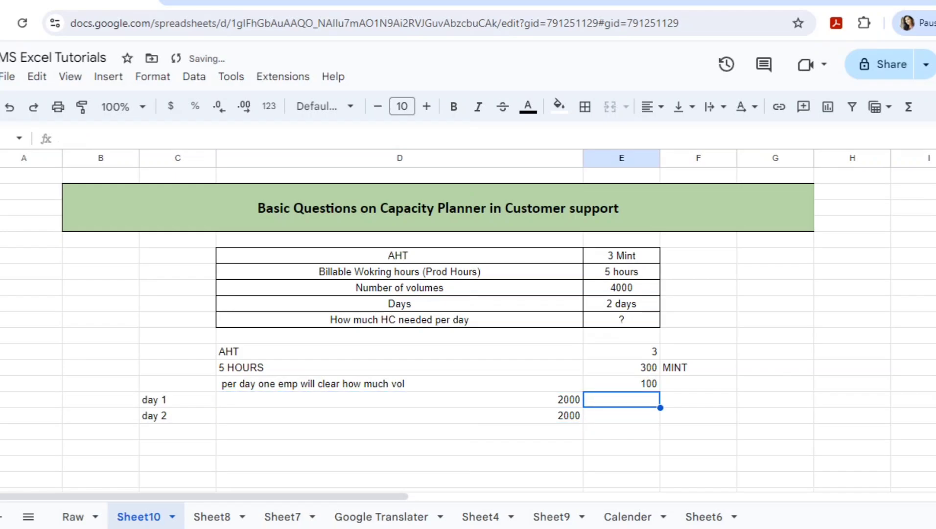
pyautogui.write('=D15/E14')
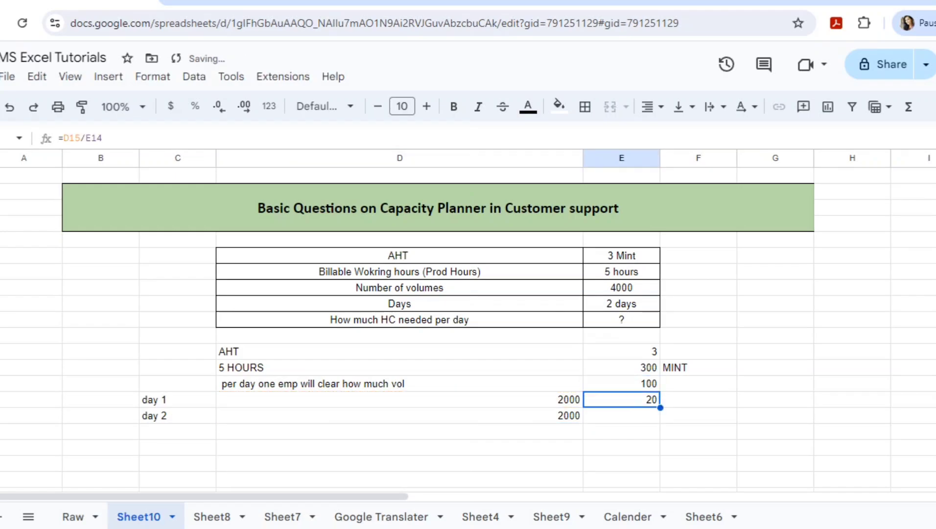
# - Label day 1's 20 headcount 'emp per day' and recheck the headcount formula
pyautogui.write('emp')
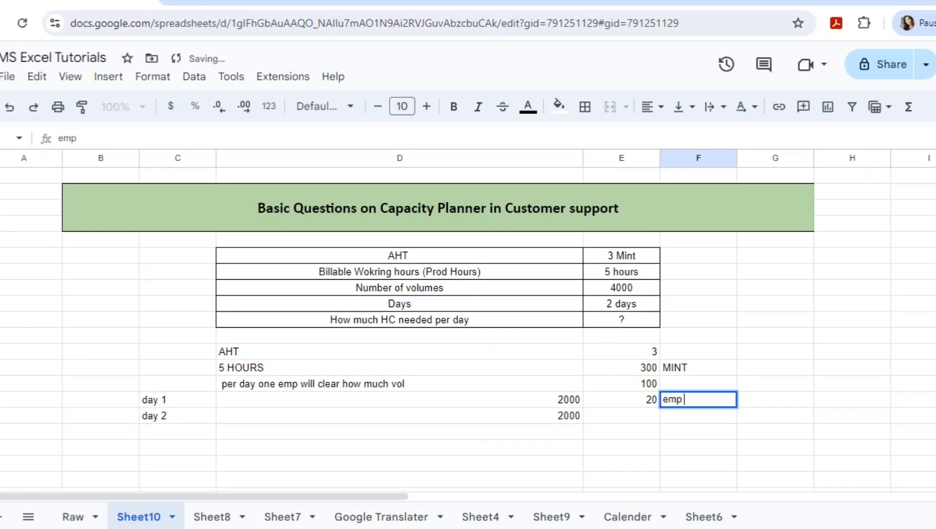
pyautogui.write('per day')
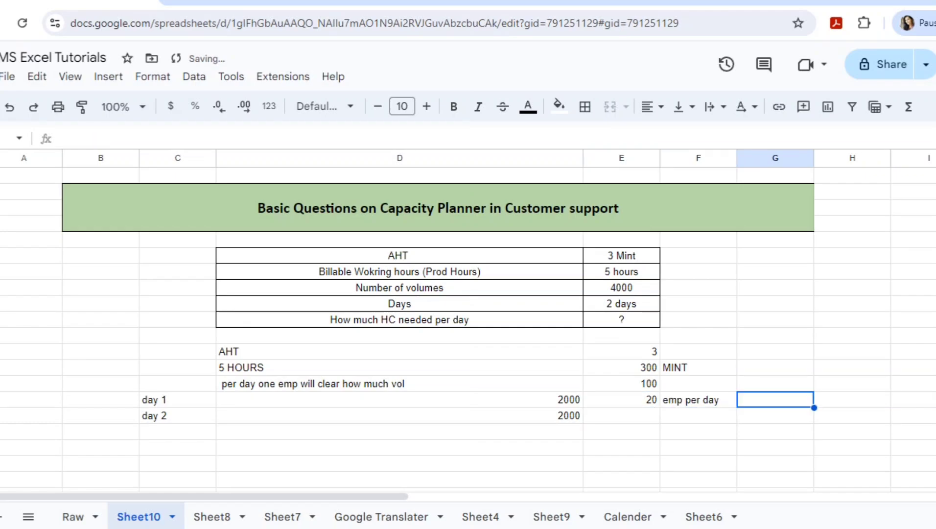
pyautogui.click(621, 399)
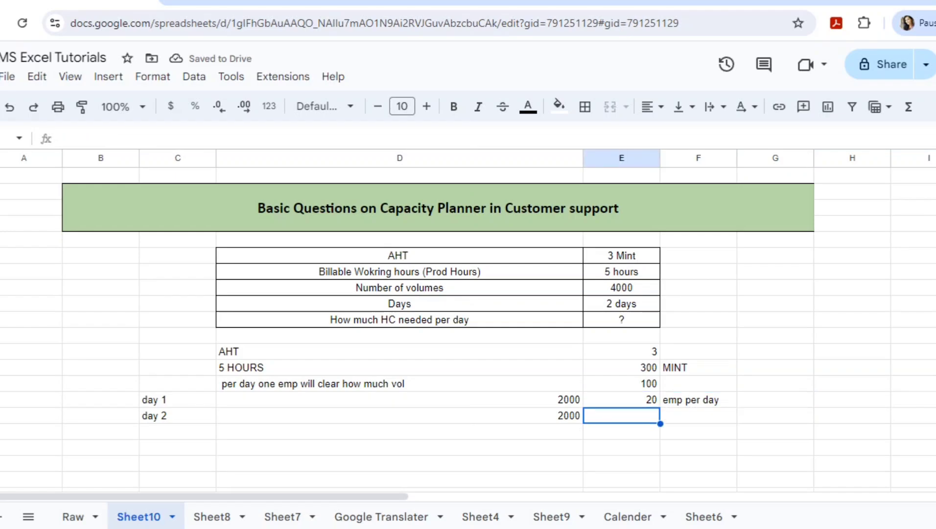
pyautogui.click(621, 399)
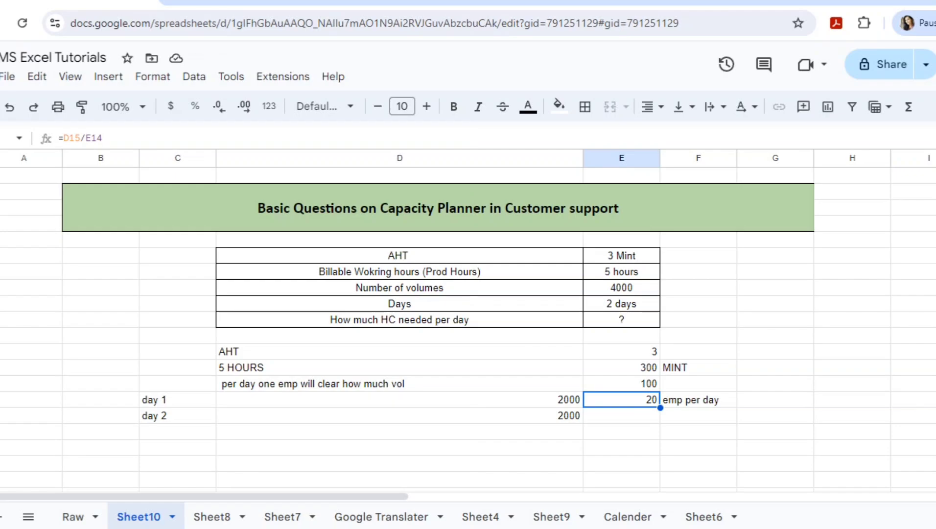
pyautogui.click(621, 287)
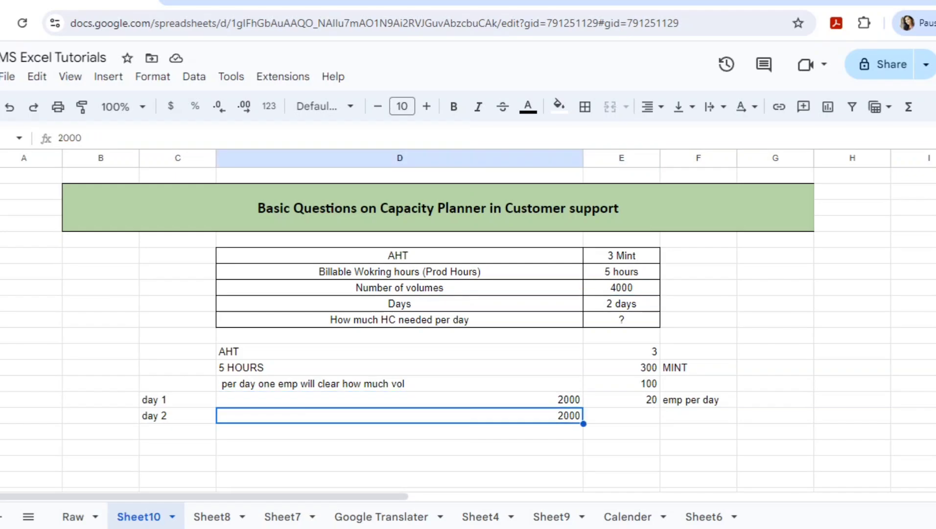
# - Delete the day 2 row and edit day 1's headcount formula with /D15
pyautogui.click(177, 416)
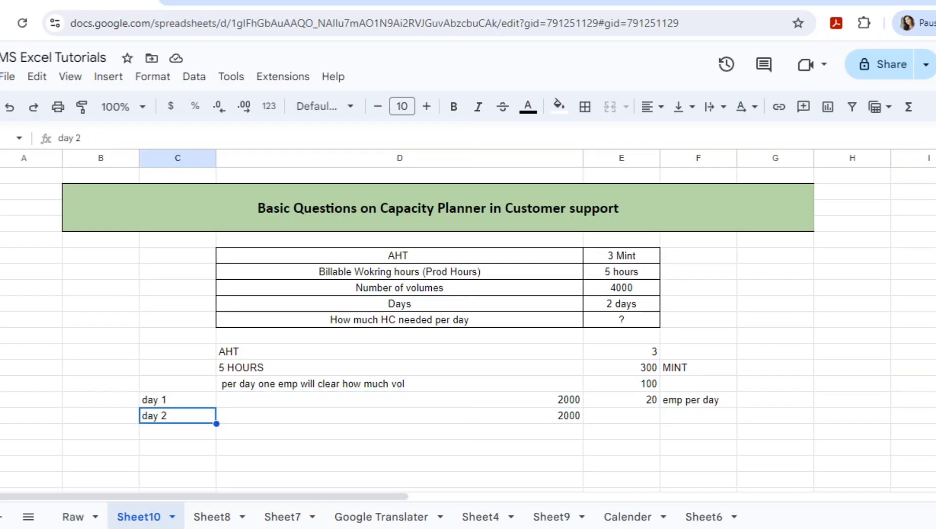
pyautogui.press('Delete')
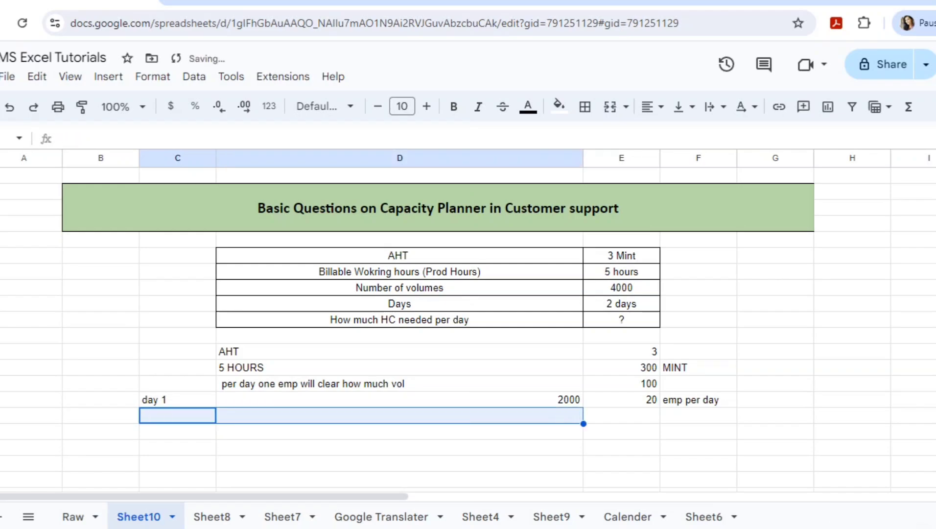
pyautogui.click(177, 398)
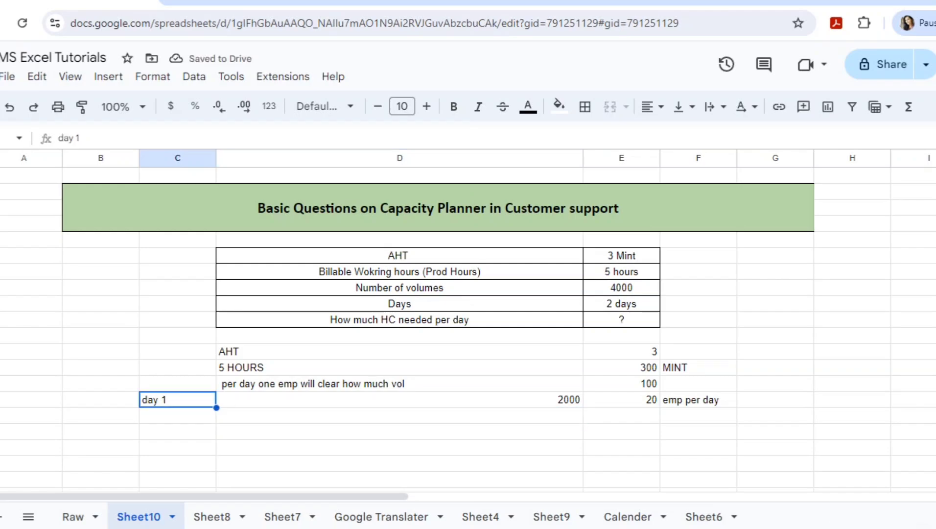
pyautogui.click(400, 399)
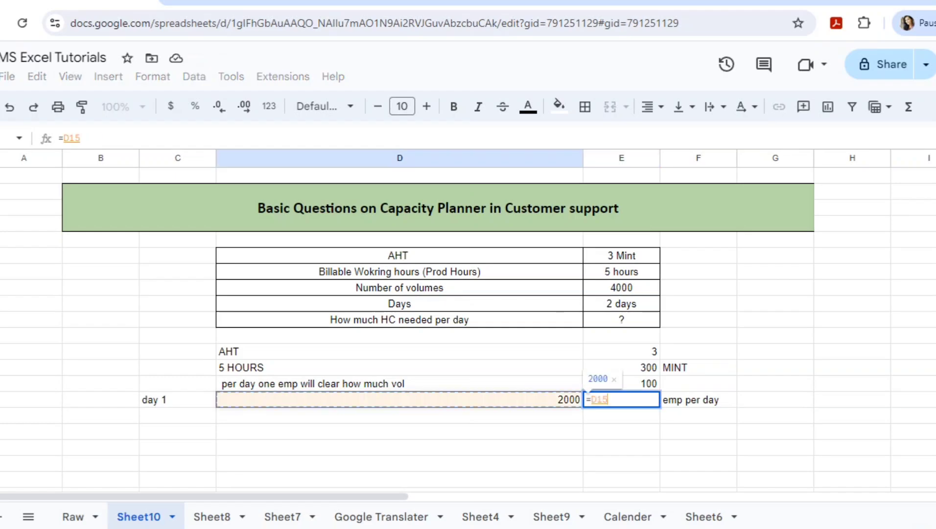
pyautogui.write('/D15')
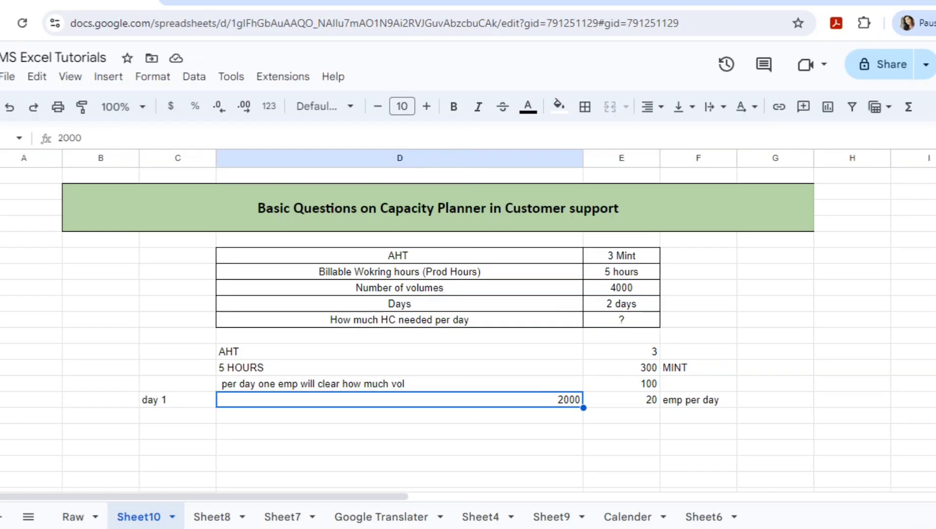
# - Raise day 1's volume to 4000, doubling the headcount to 40
pyautogui.write('4000')
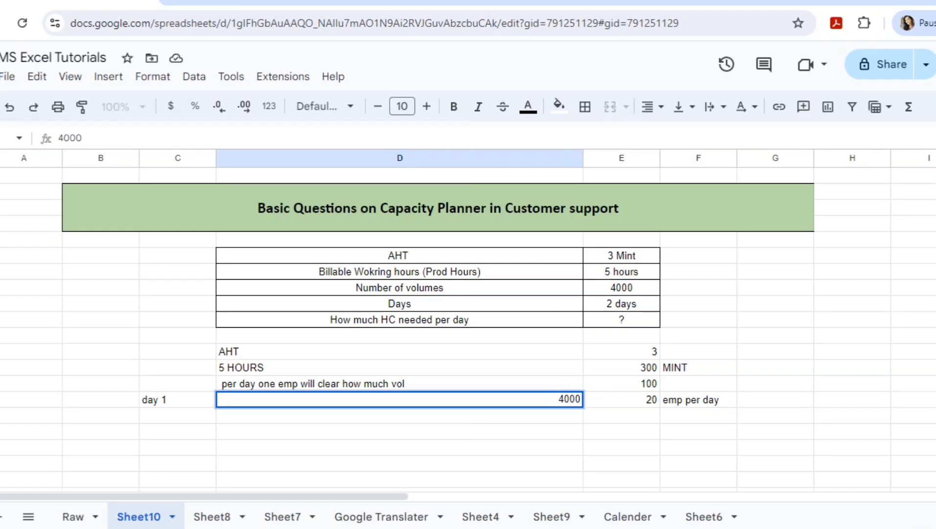
pyautogui.click(621, 400)
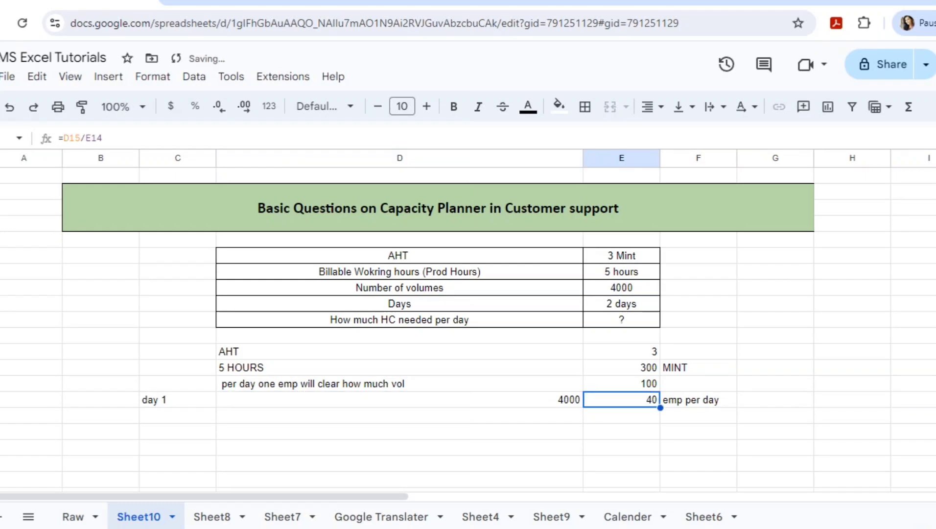
pyautogui.click(621, 383)
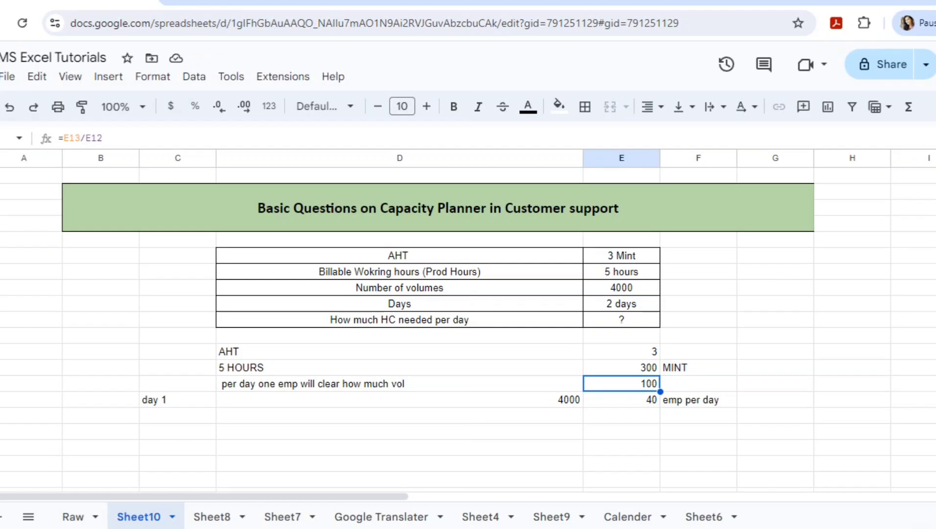
pyautogui.click(620, 399)
pyautogui.write('2')
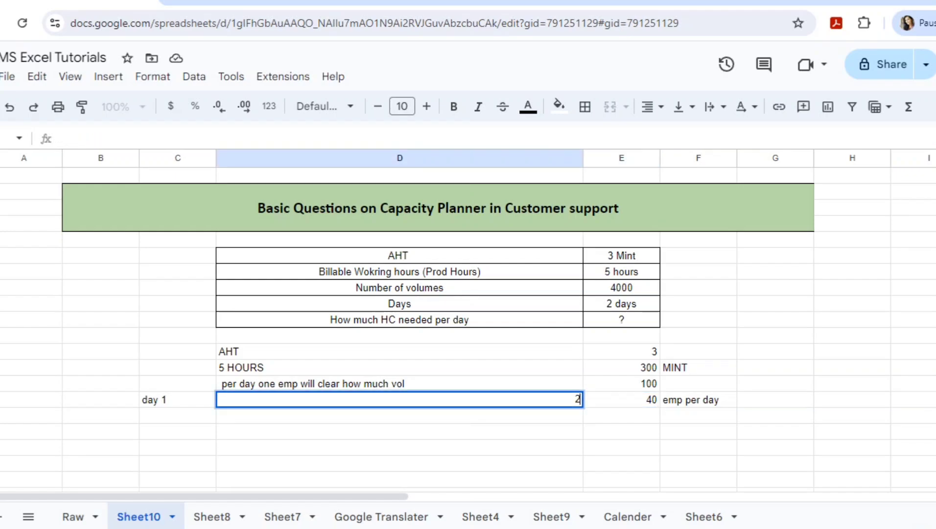
# - Restore day 1's volume to 2000 and enter a bold 20 as HC needed per day
pyautogui.write('000')
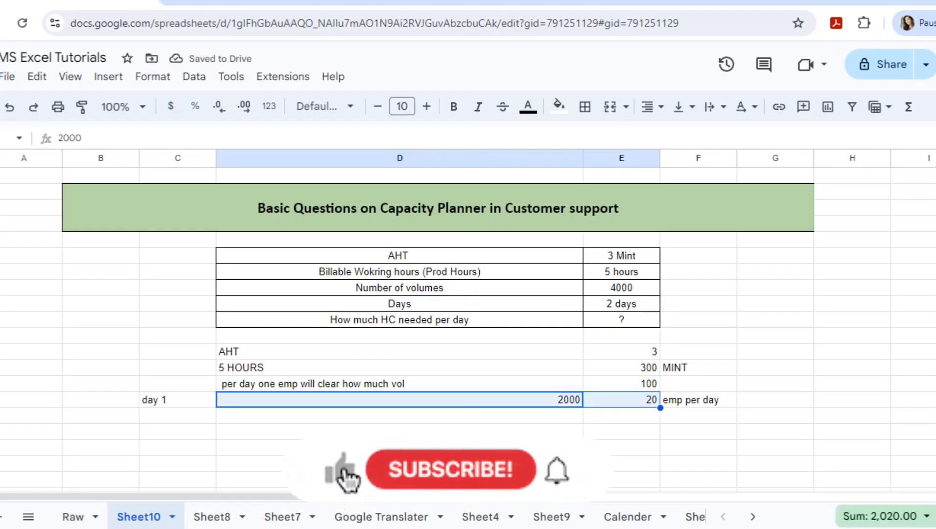
pyautogui.click(621, 399)
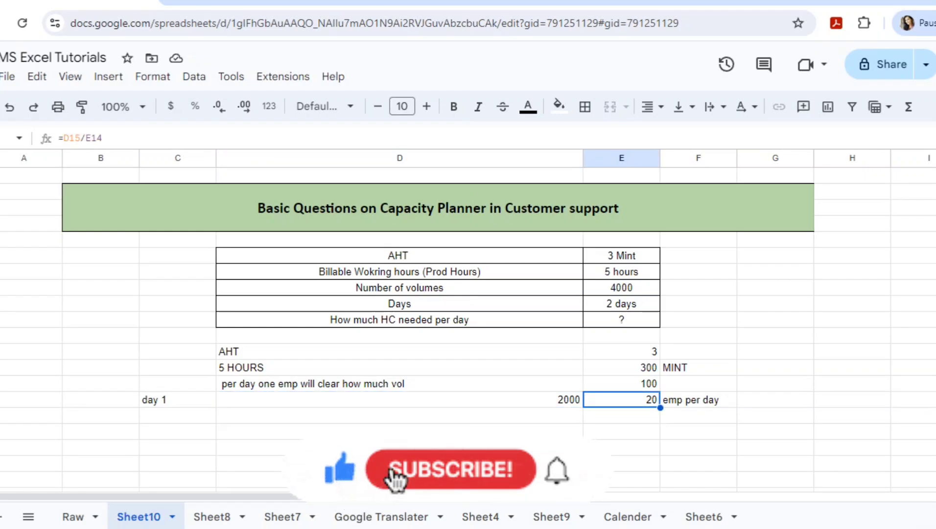
pyautogui.click(450, 468)
pyautogui.write('20')
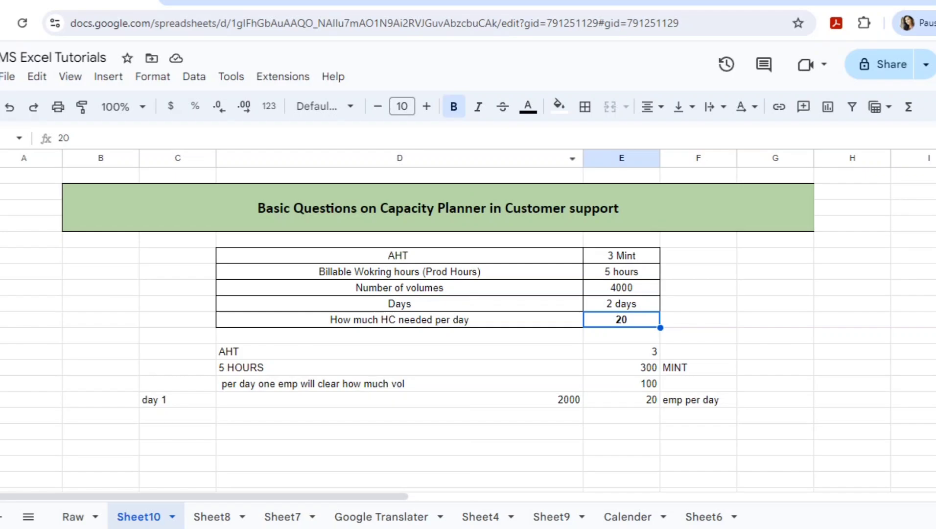
pyautogui.click(558, 106)
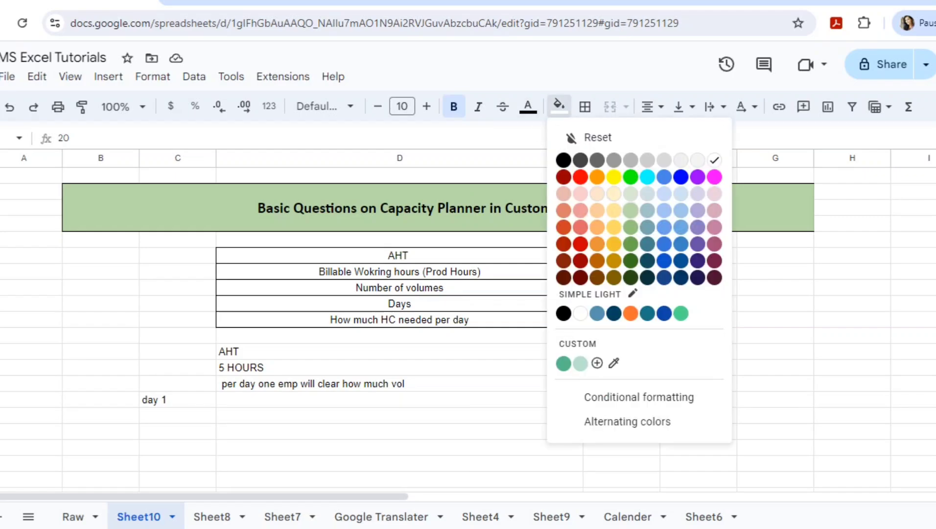